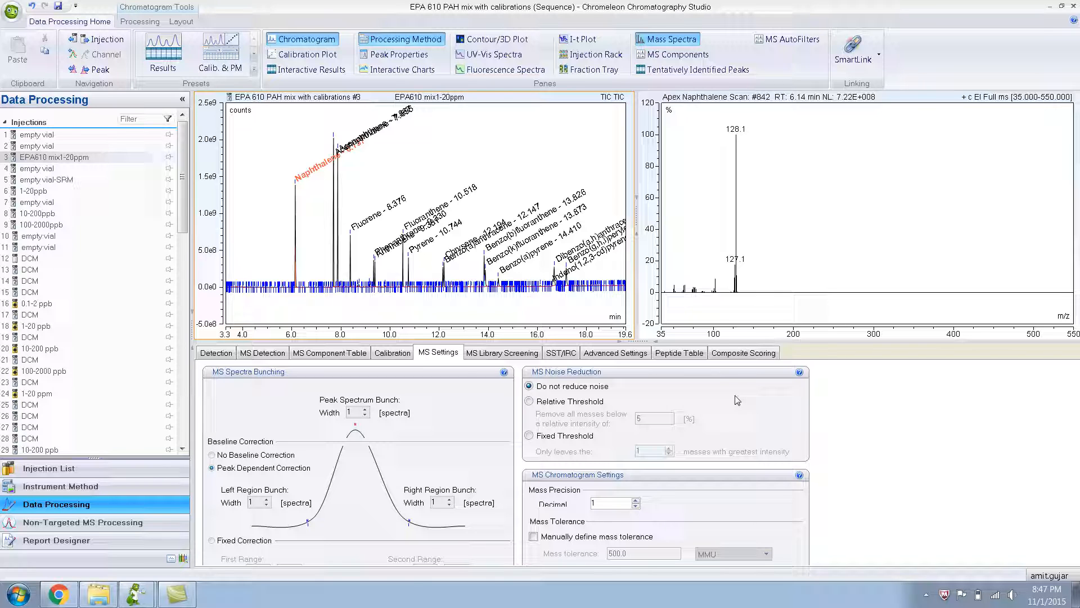
mouse_move(818, 146)
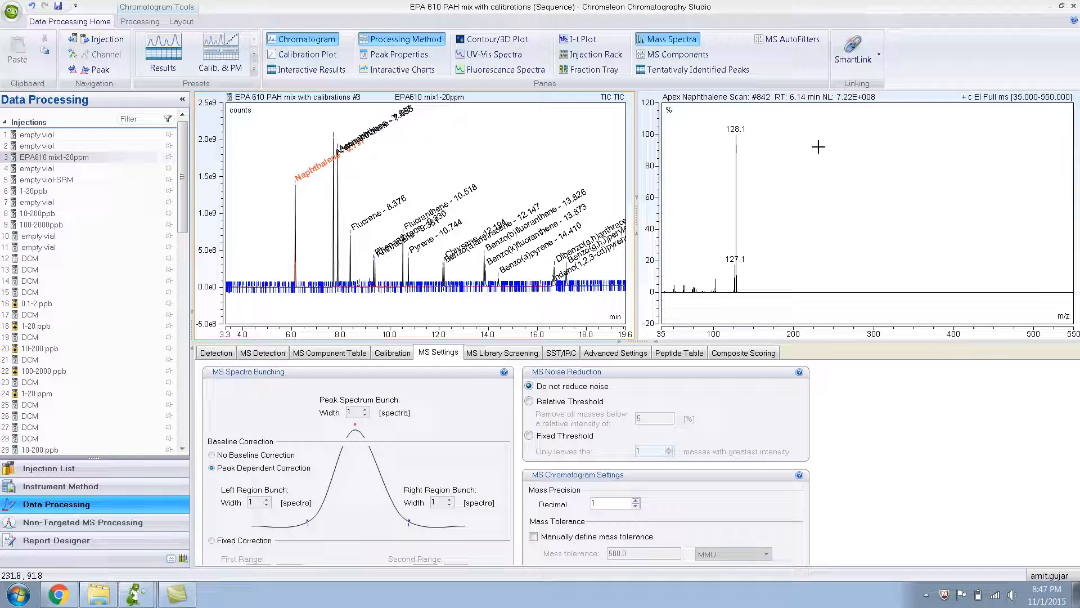
Bring up the context menu on the naphthalene apex mass spectrum plot
right_click(817, 147)
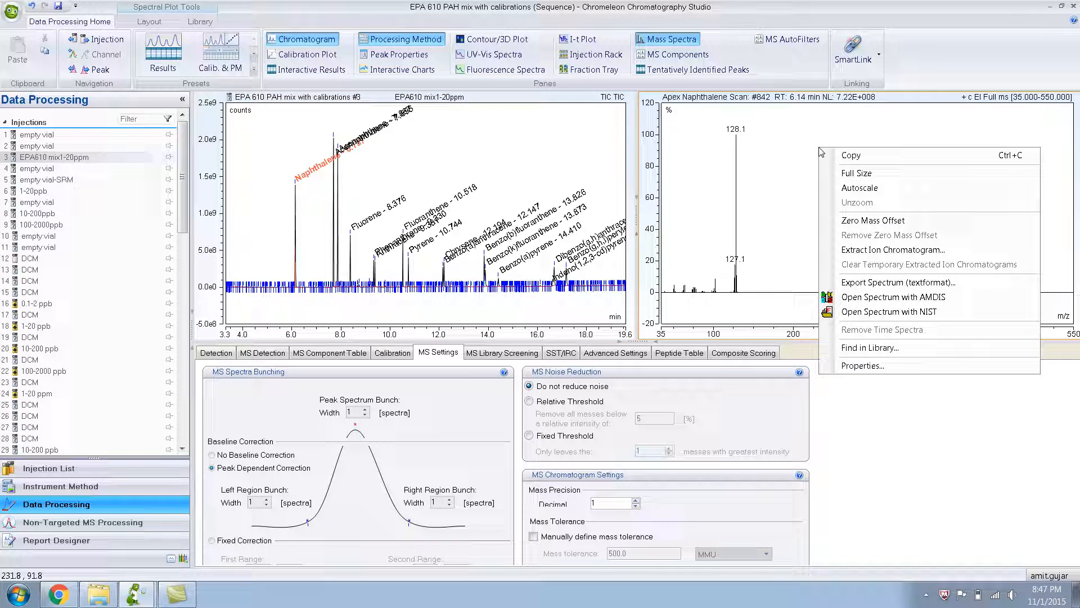
mouse_move(903, 235)
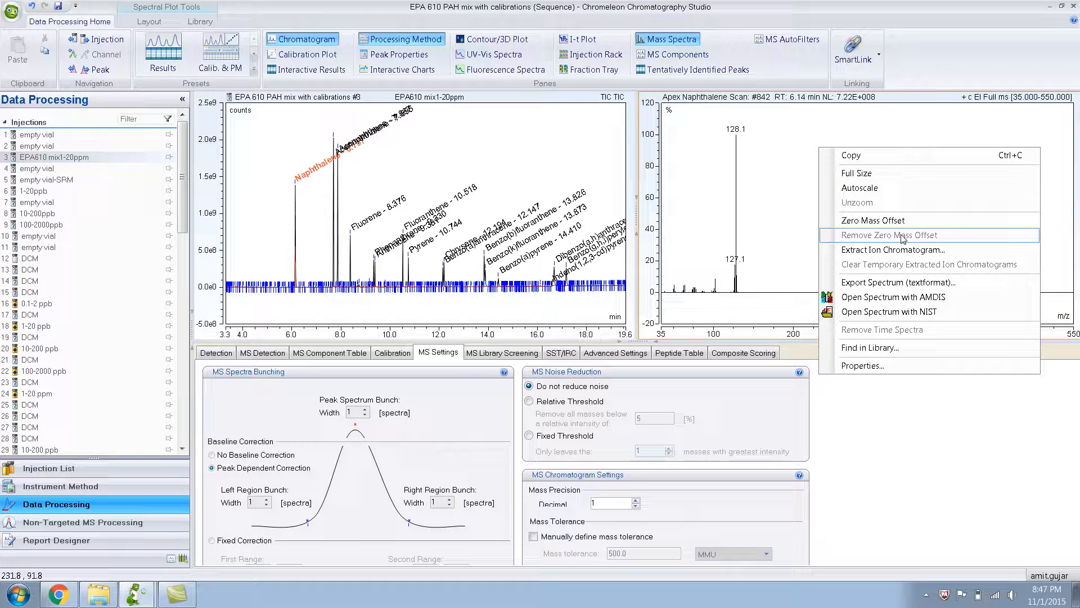
mouse_move(943, 348)
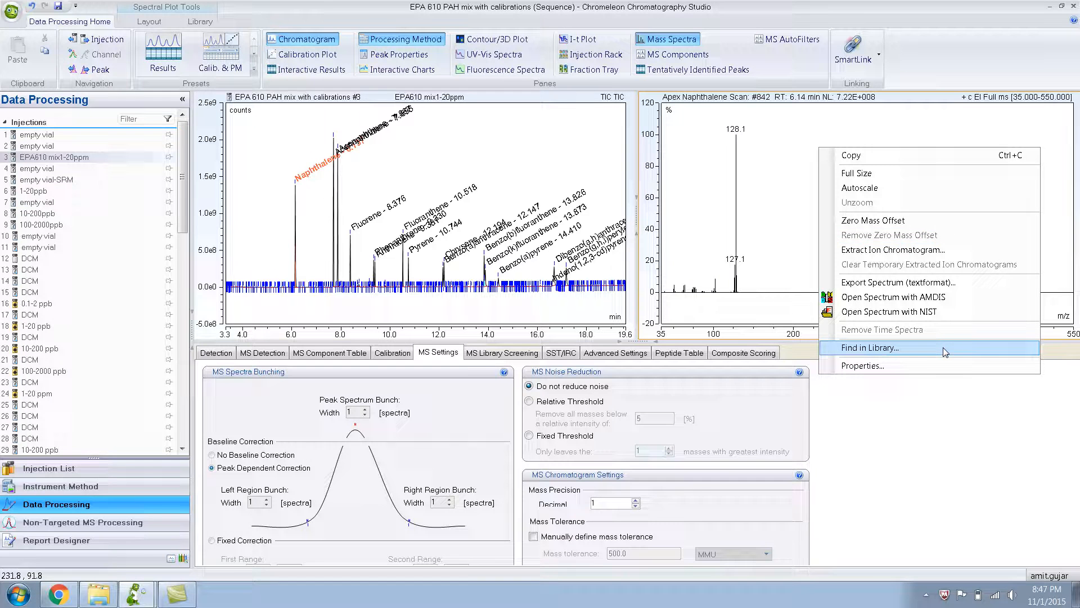
Run Find in Library on the naphthalene spectrum and review the mainlib hits with Naphthalene on top
click(871, 348)
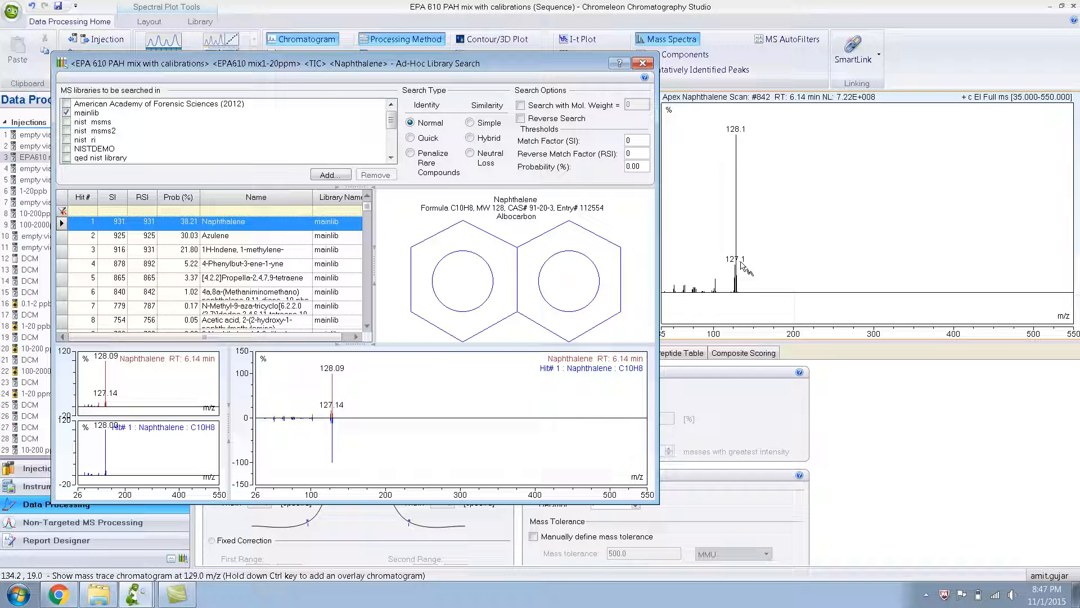
mouse_move(446, 173)
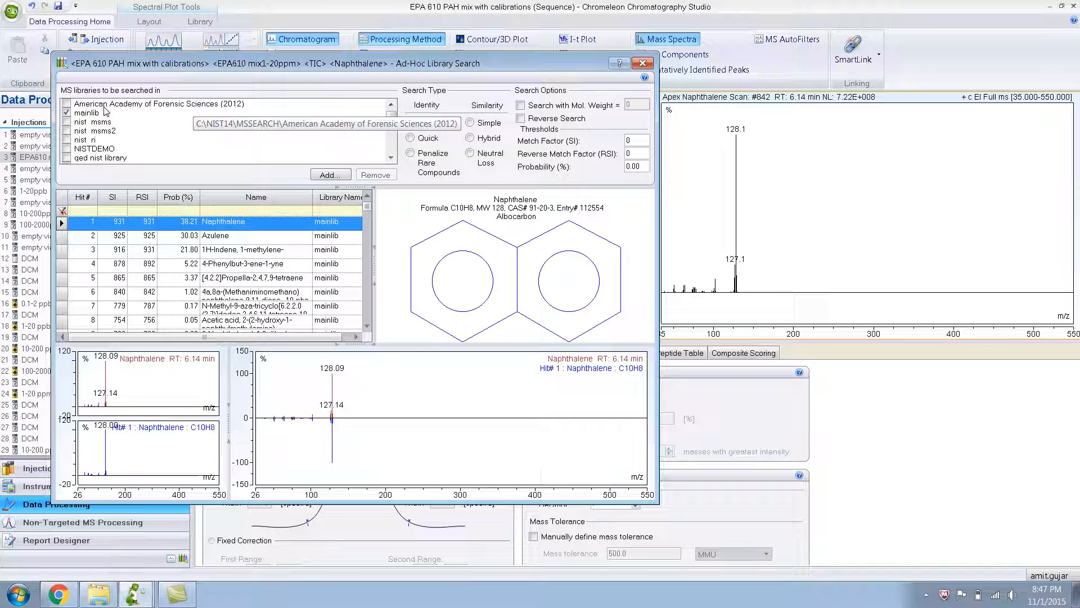
click(66, 112)
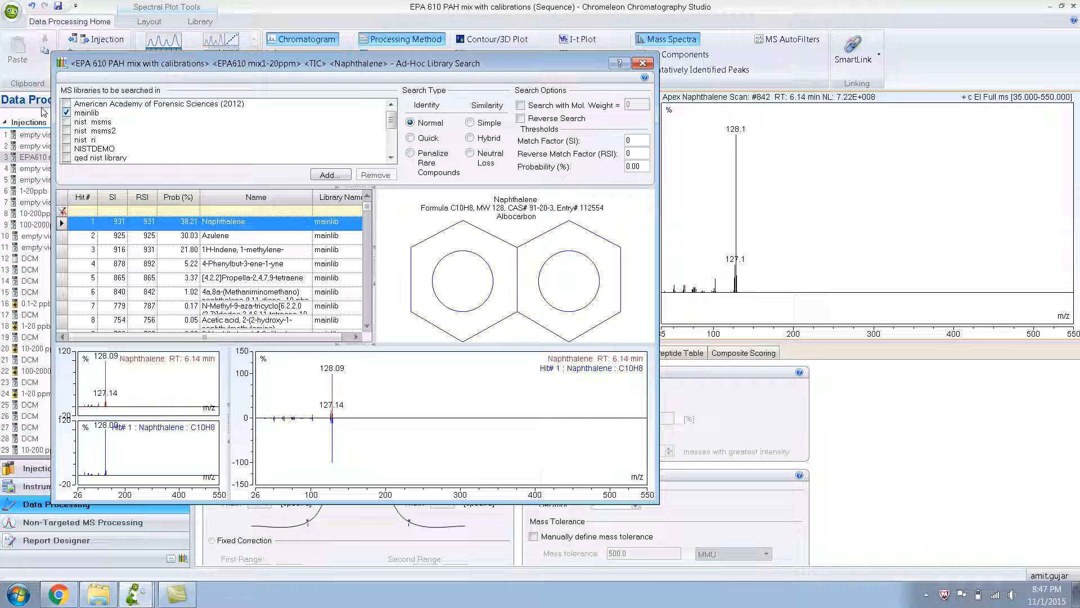
mouse_move(66, 113)
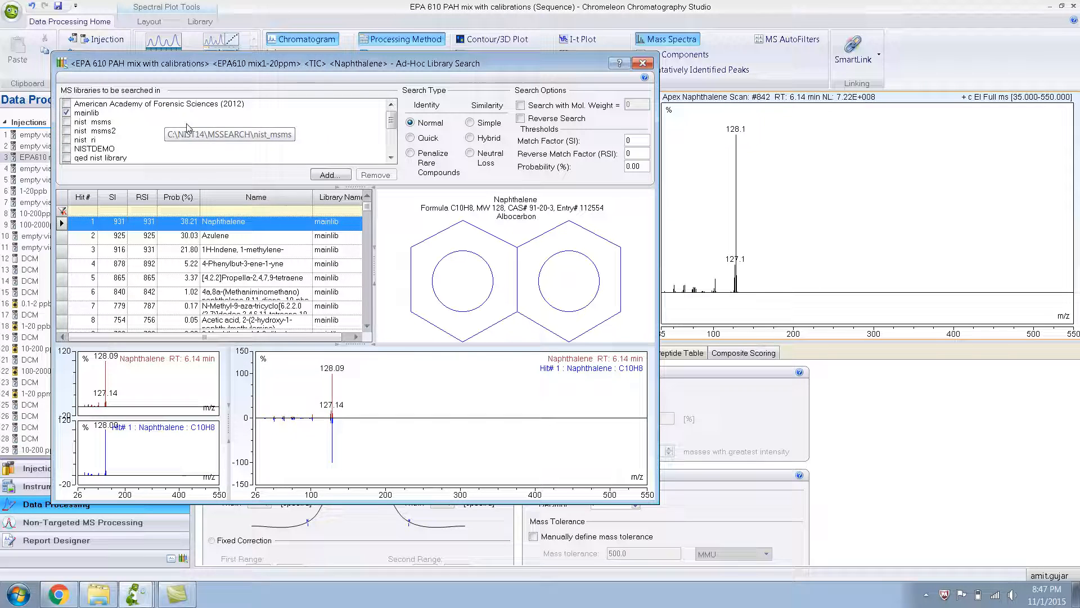
click(392, 158)
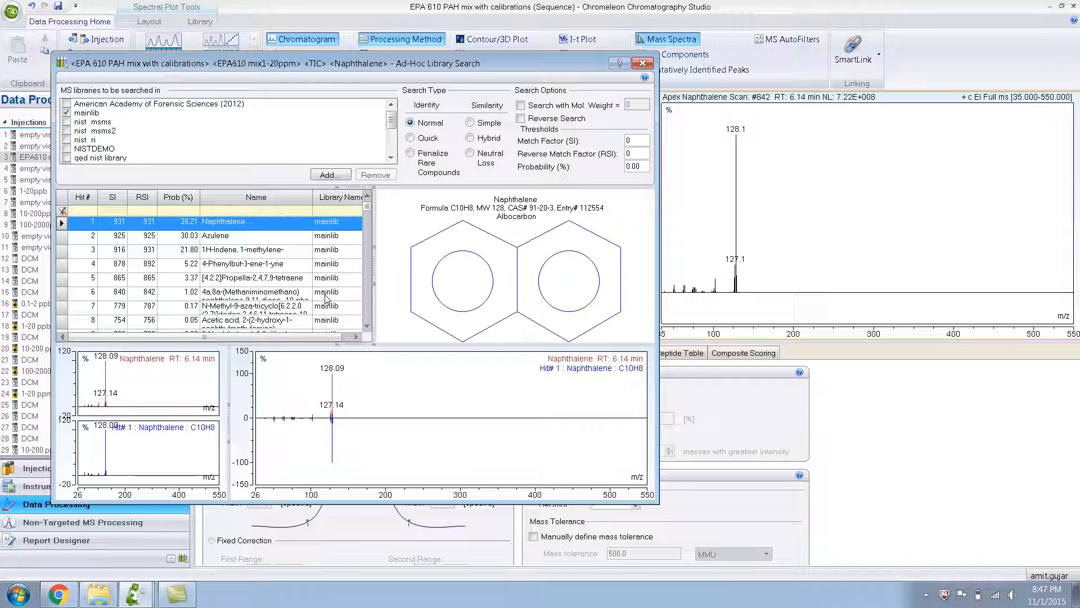
mouse_move(315, 243)
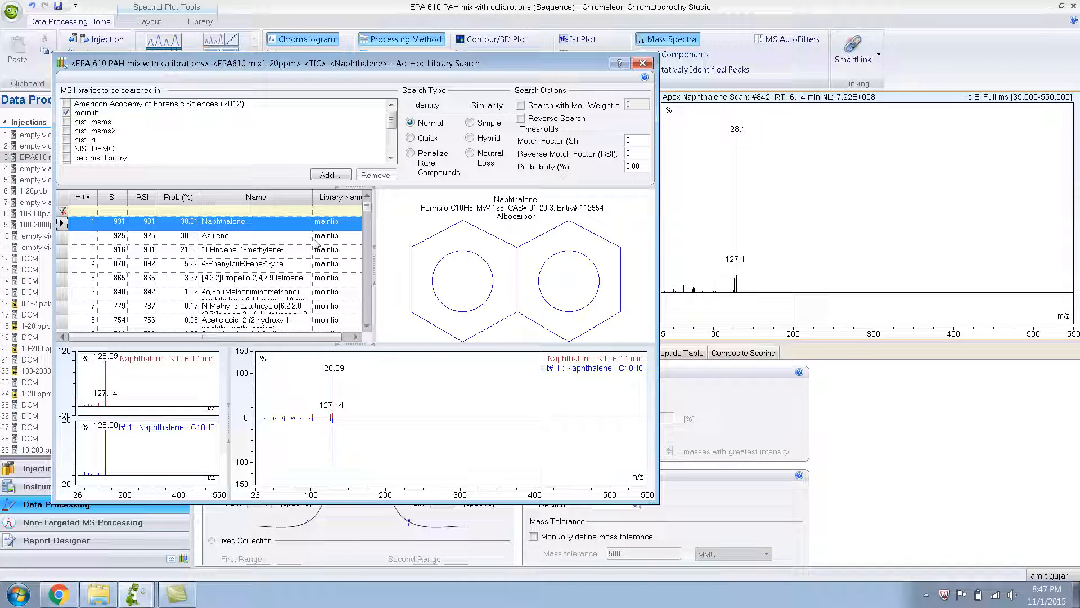
mouse_move(642, 63)
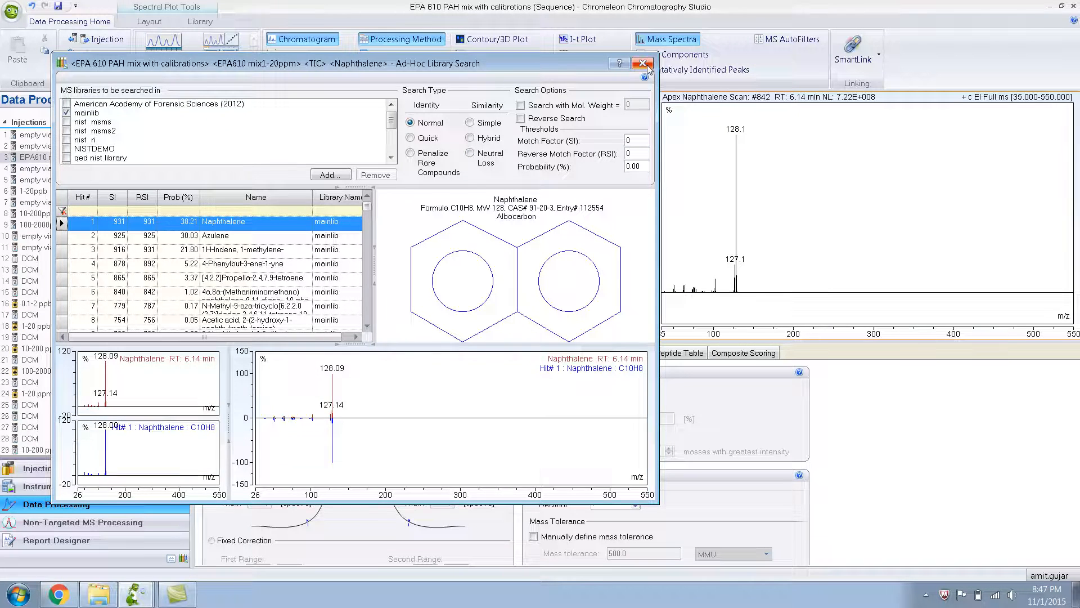
Close the search results and zoom the chromatogram to 7–9.5 min on the 7.87-minute Acenaphthene peak
click(644, 63)
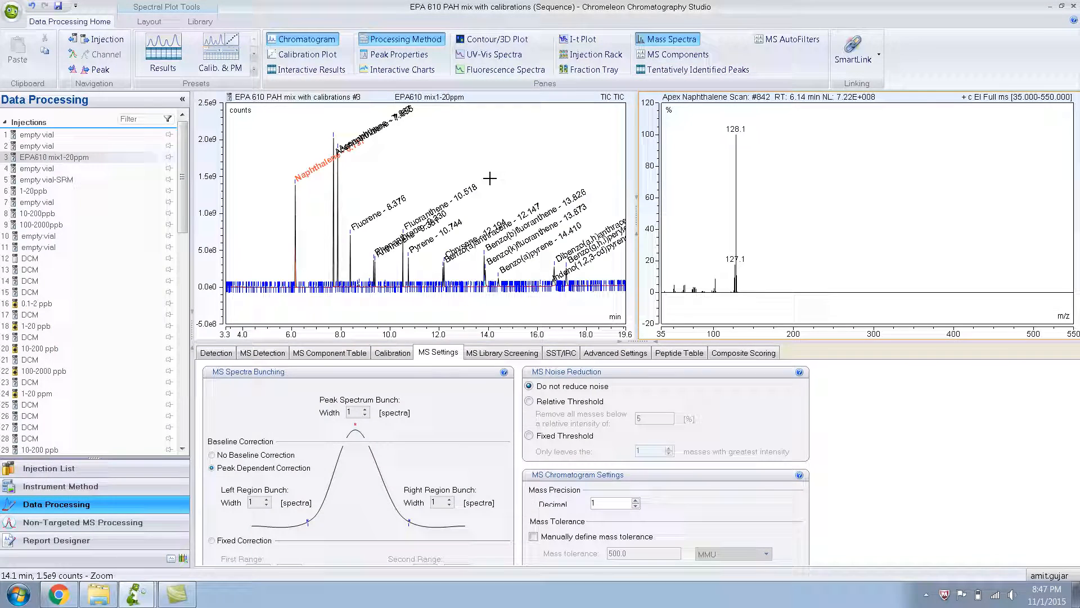
mouse_move(318, 125)
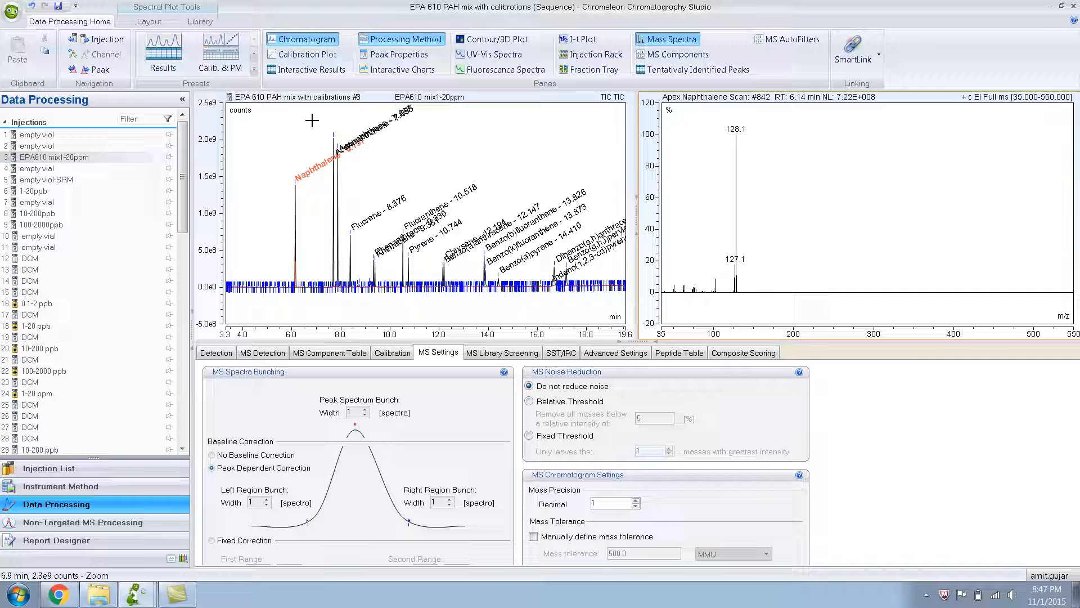
drag(312, 120, 361, 178)
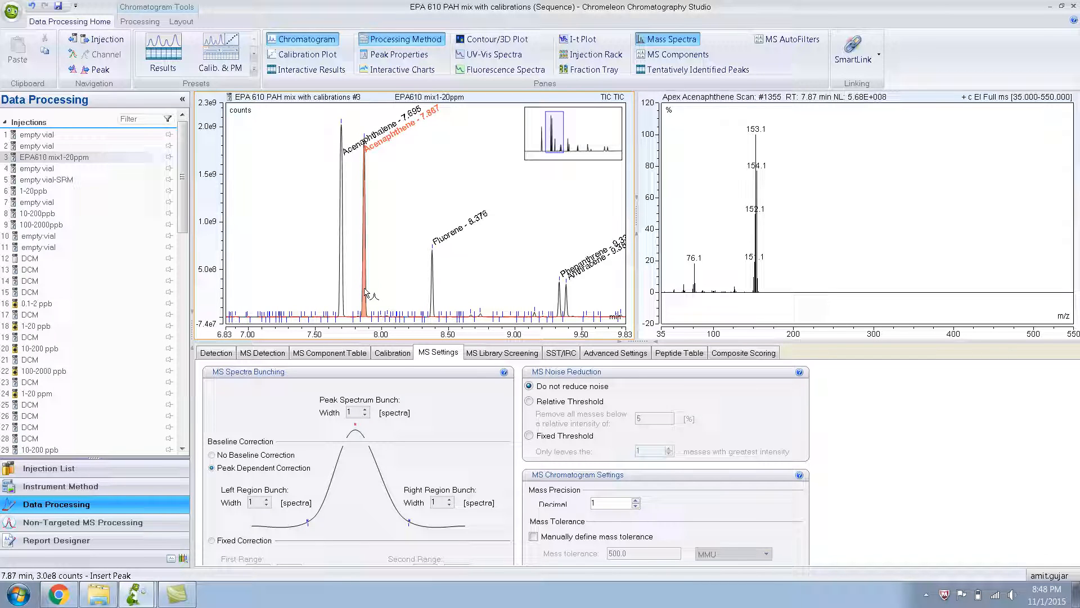
mouse_move(818, 241)
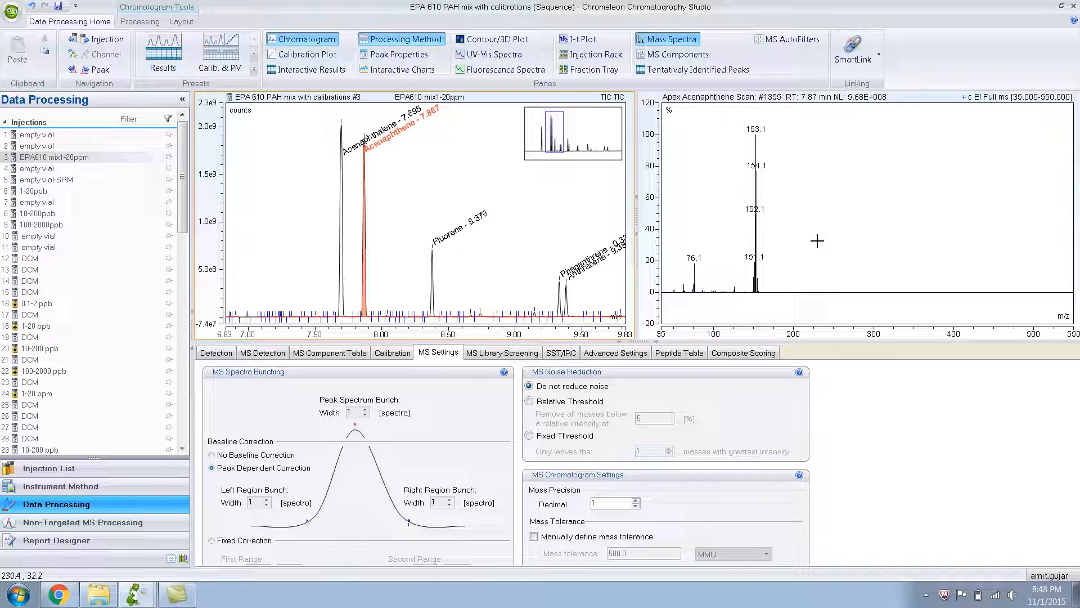
mouse_move(823, 189)
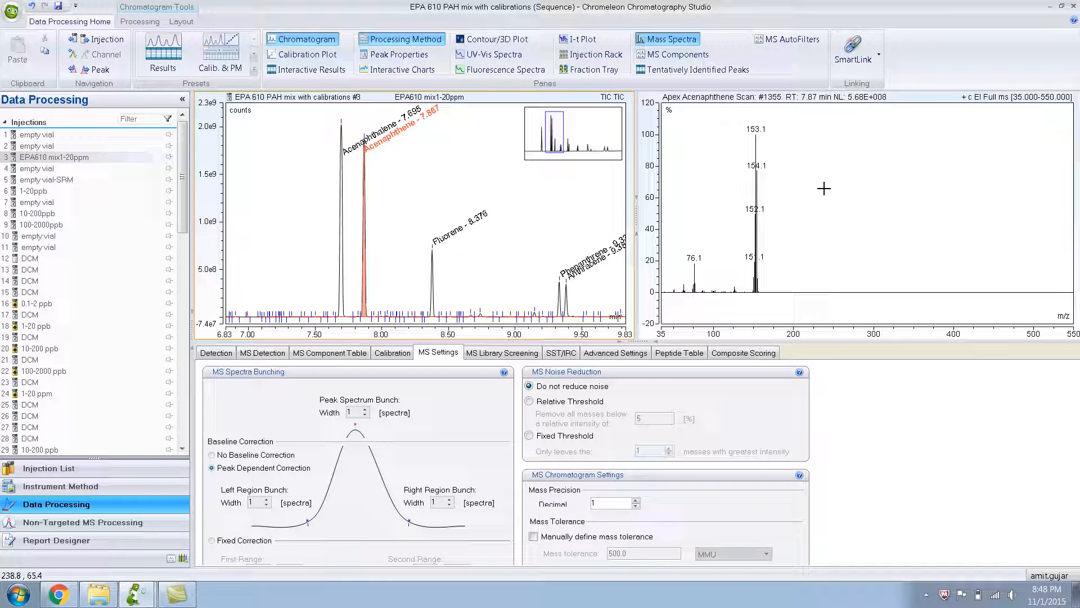
right_click(824, 188)
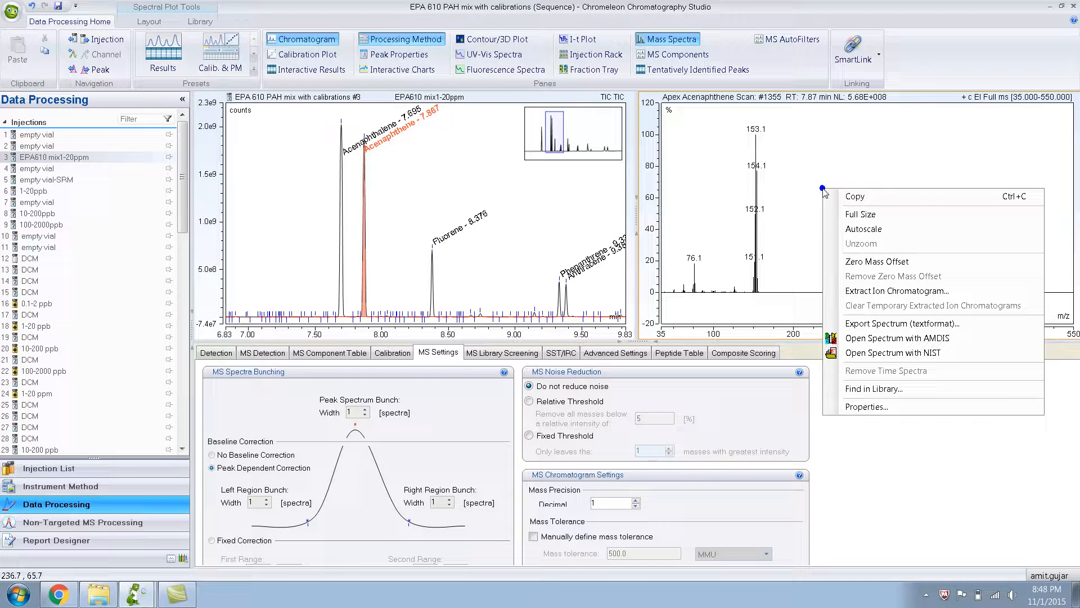
mouse_move(892, 276)
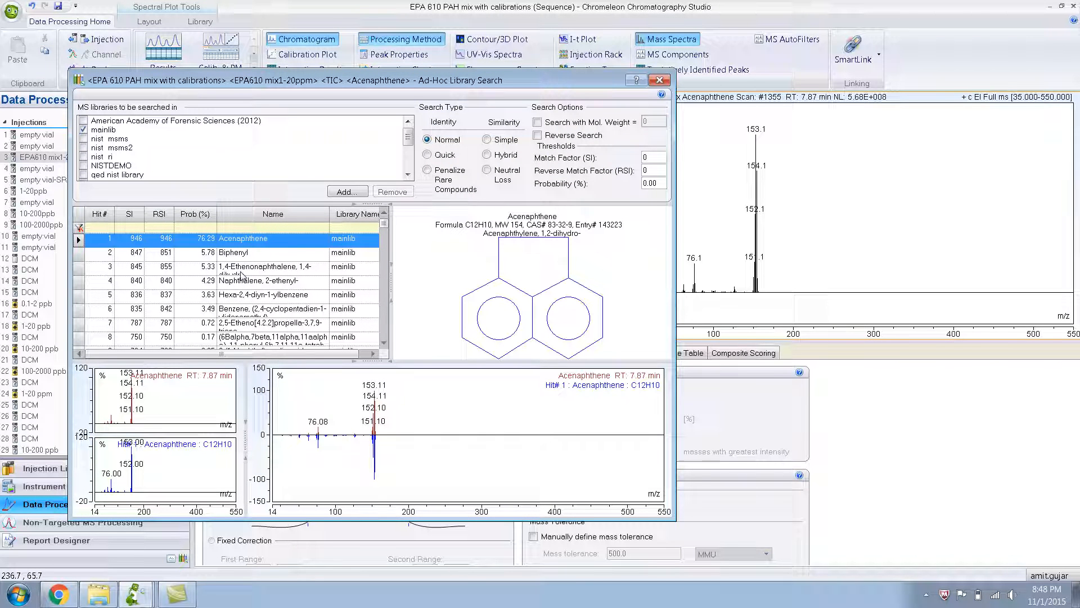
mouse_move(637, 95)
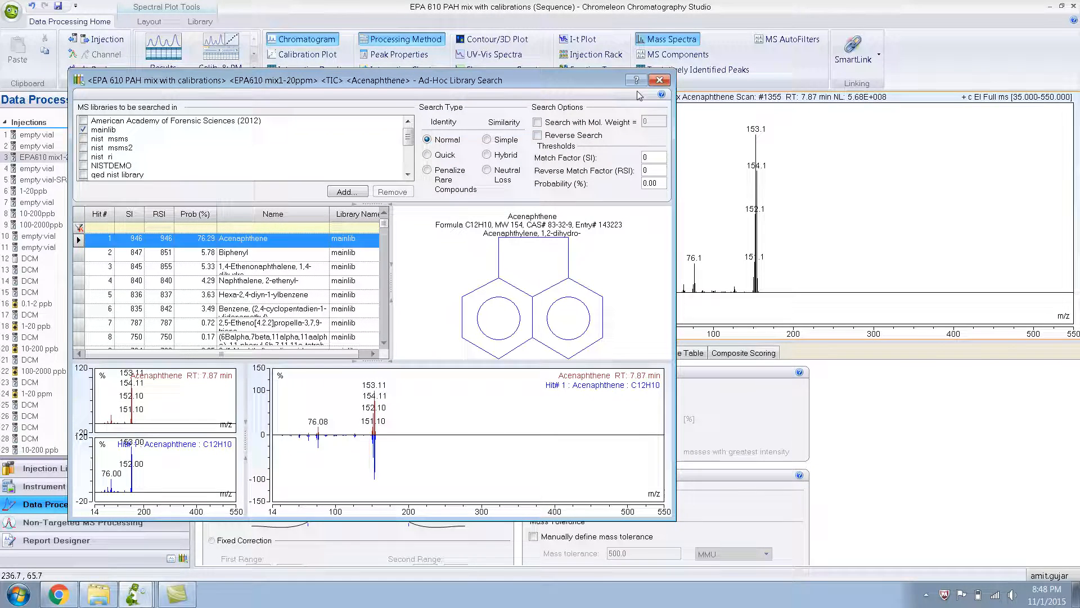
click(659, 80)
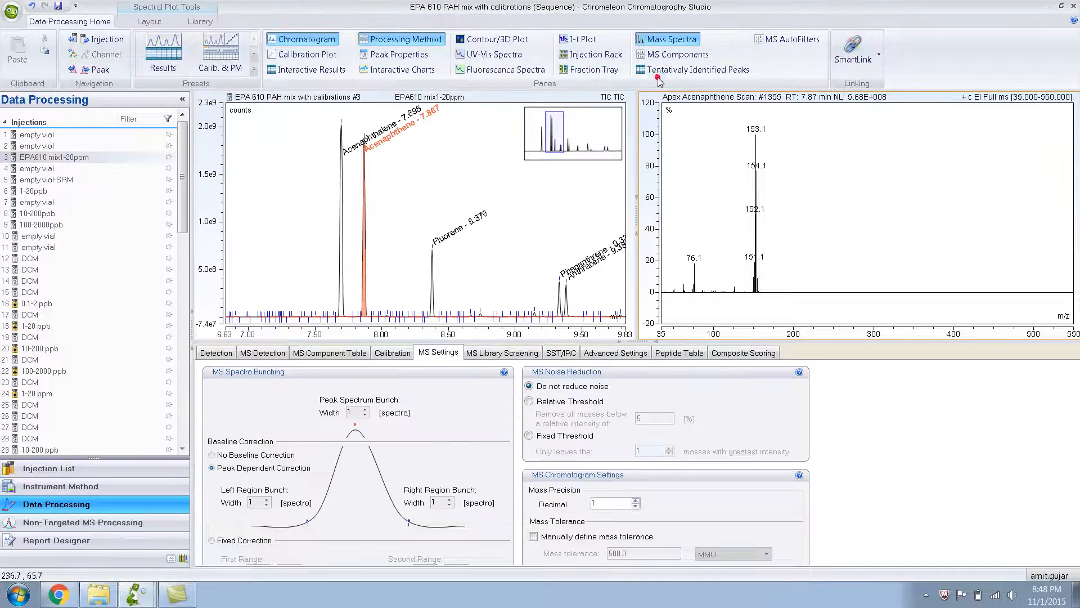